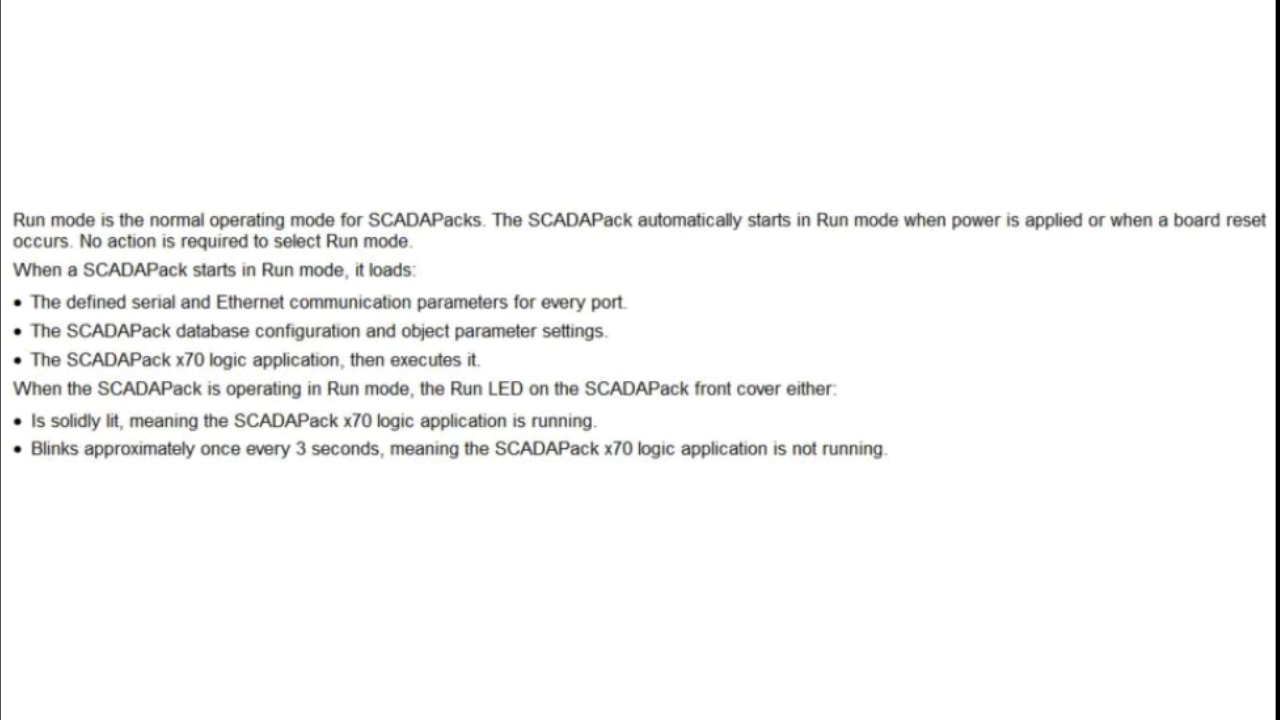
scroll("down", 3)
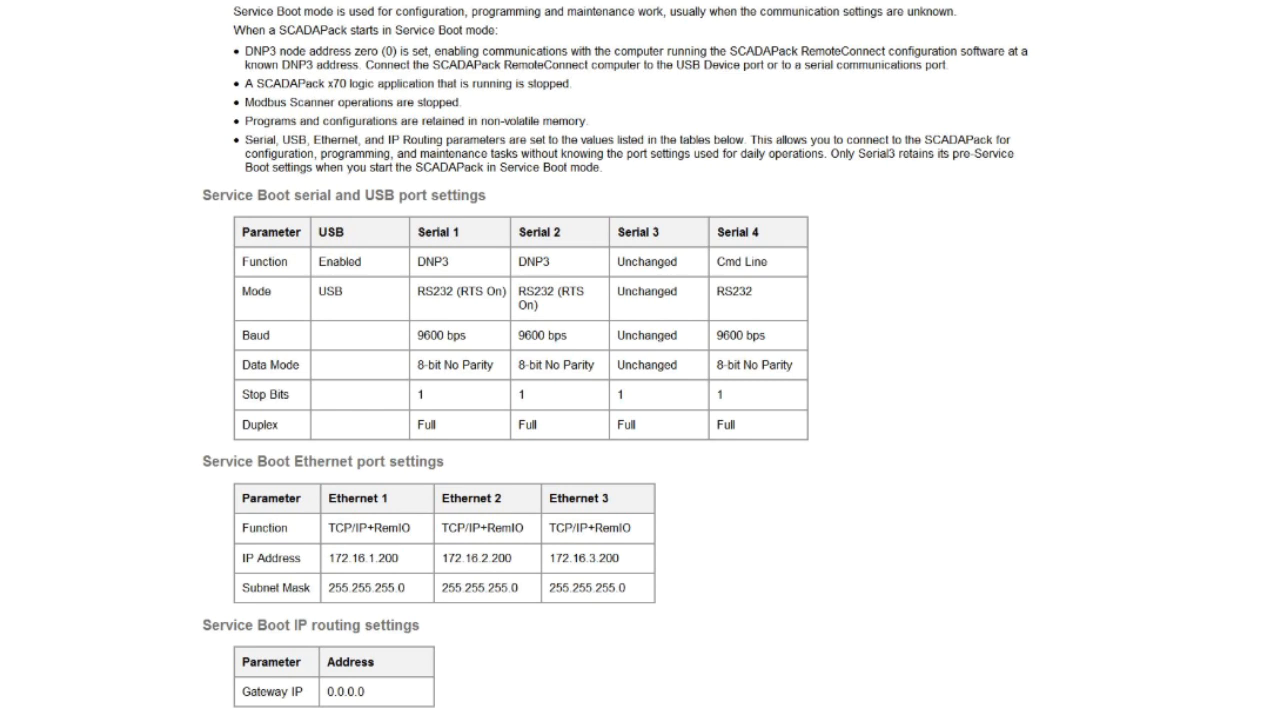